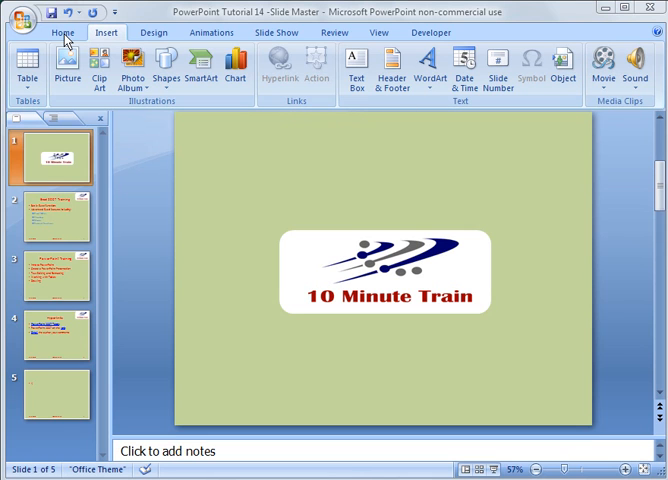
Switch to Slide Master view to edit the master slide's date, footer and number placeholders.
{"action": "left_click", "coordinate": [64, 33]}
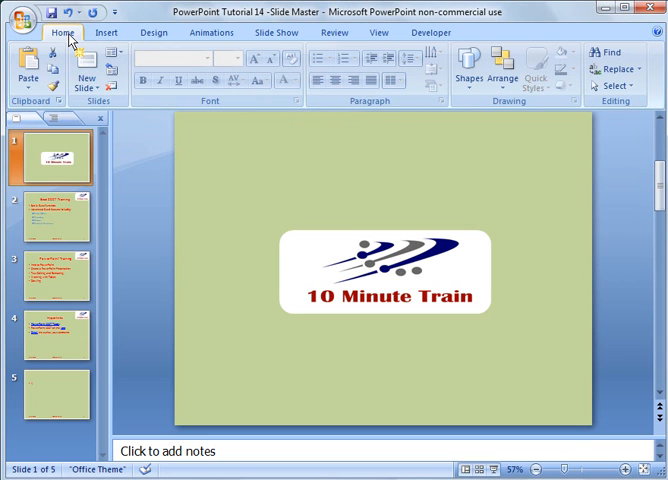
{"action": "left_click", "coordinate": [377, 33]}
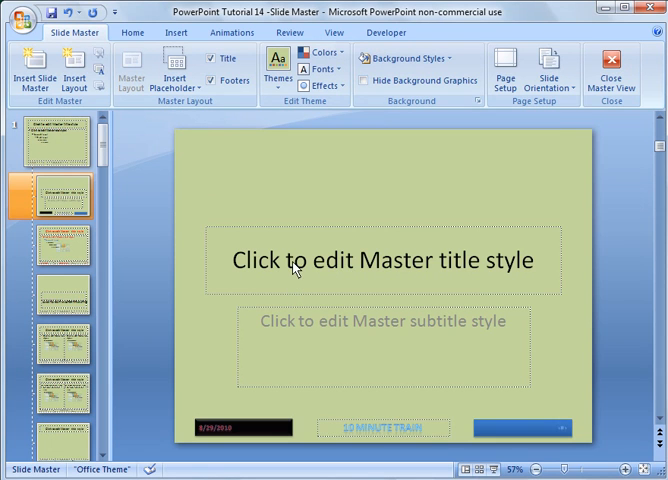
{"action": "mouse_move", "coordinate": [223, 216]}
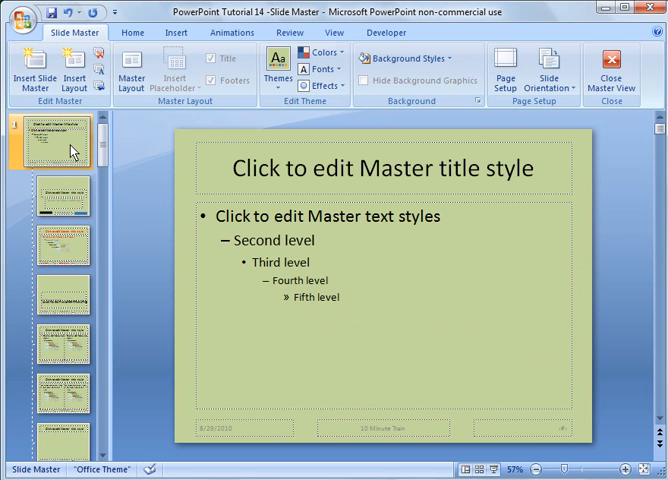
{"action": "left_click", "coordinate": [48, 240]}
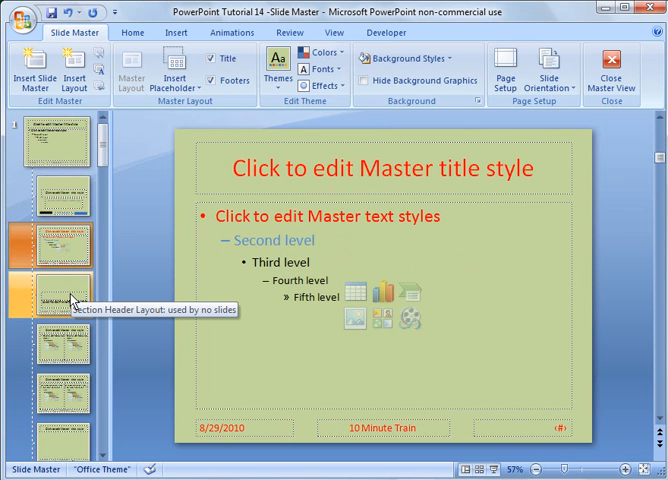
{"action": "mouse_move", "coordinate": [72, 300]}
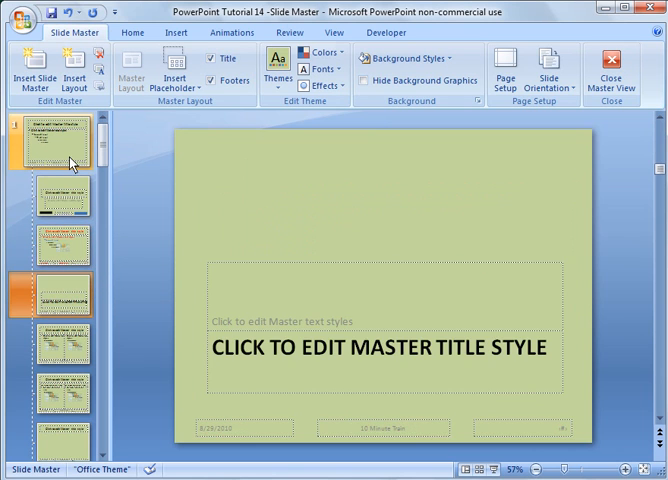
{"action": "mouse_move", "coordinate": [70, 163]}
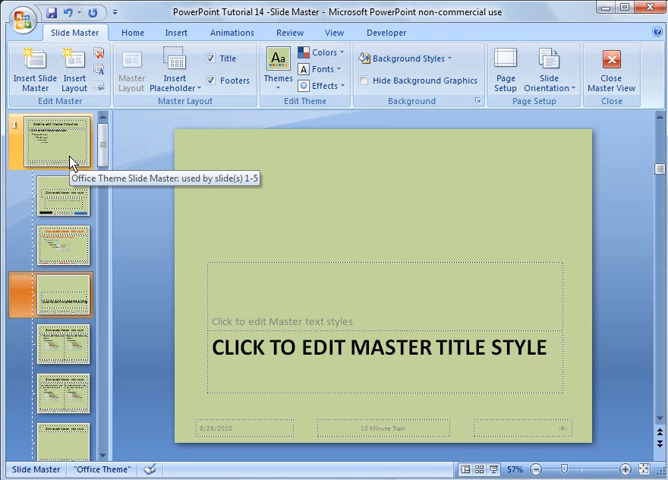
{"action": "mouse_move", "coordinate": [74, 155]}
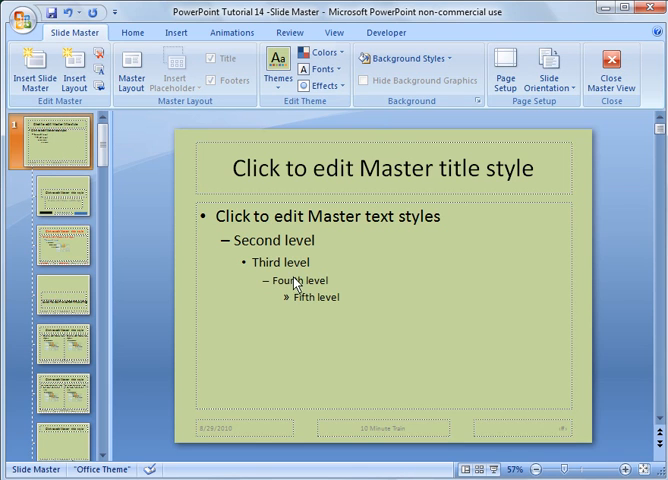
{"action": "mouse_move", "coordinate": [288, 308]}
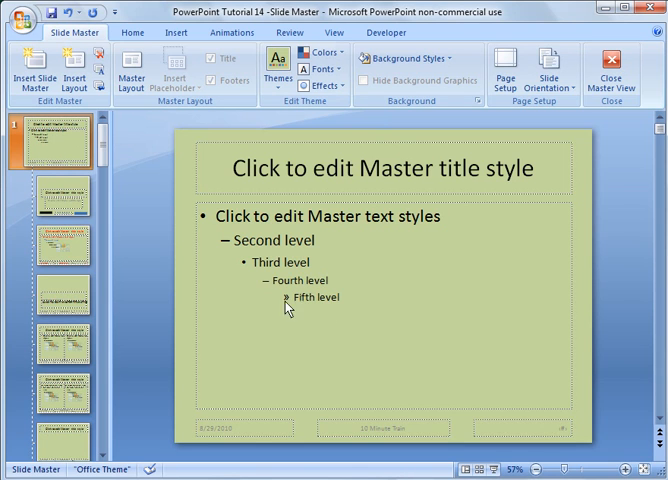
{"action": "mouse_move", "coordinate": [310, 307]}
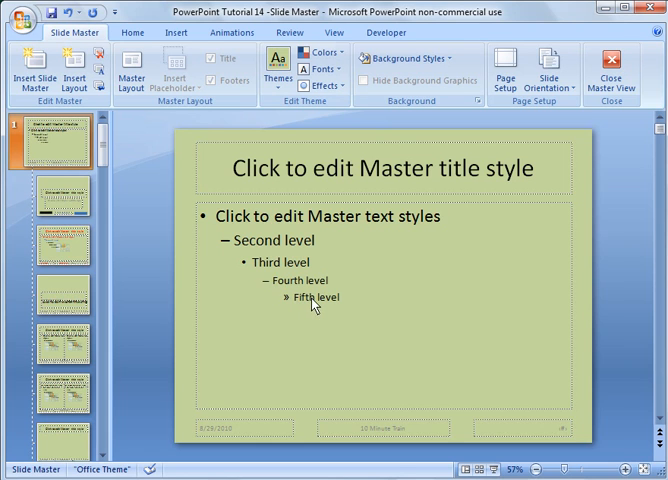
{"action": "mouse_move", "coordinate": [345, 303]}
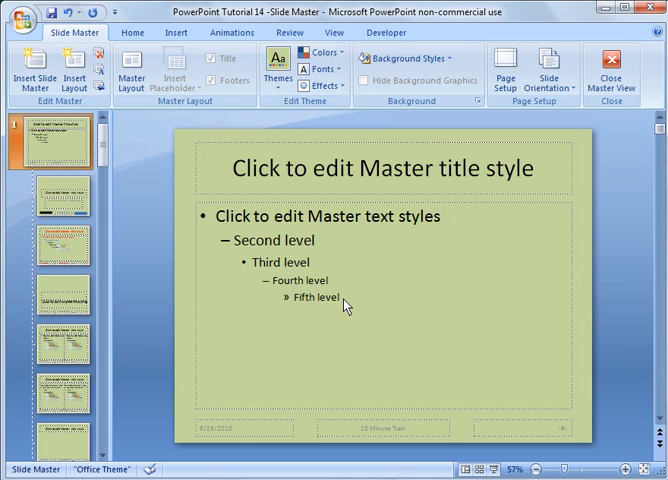
Select the master's body placeholder, then browse the Two Content, Comparison and Title and Content layouts.
{"action": "left_click", "coordinate": [340, 304]}
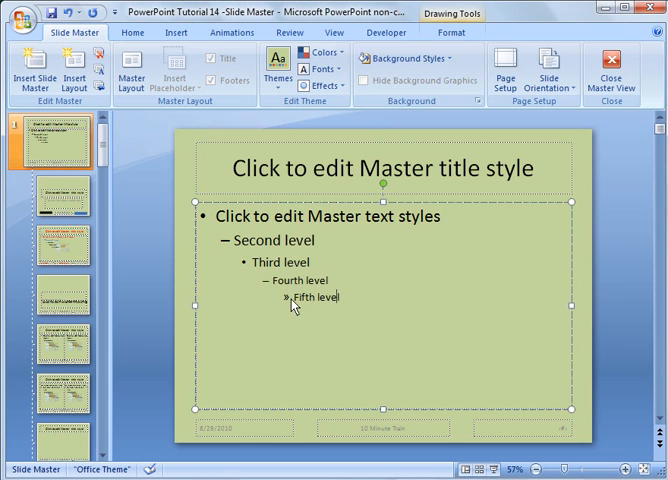
{"action": "mouse_move", "coordinate": [298, 290]}
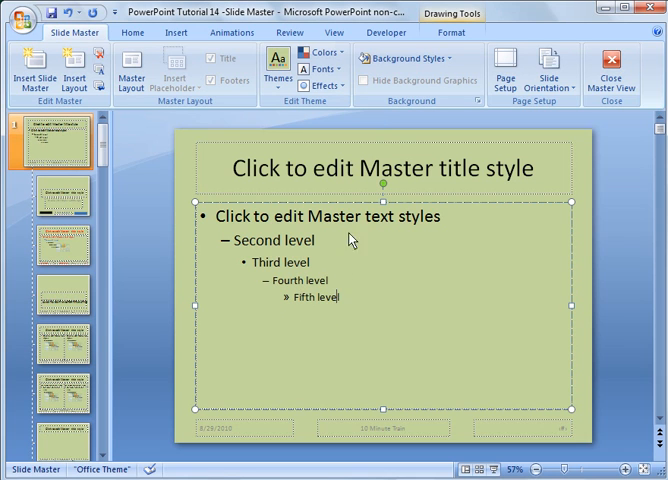
{"action": "left_click", "coordinate": [50, 303]}
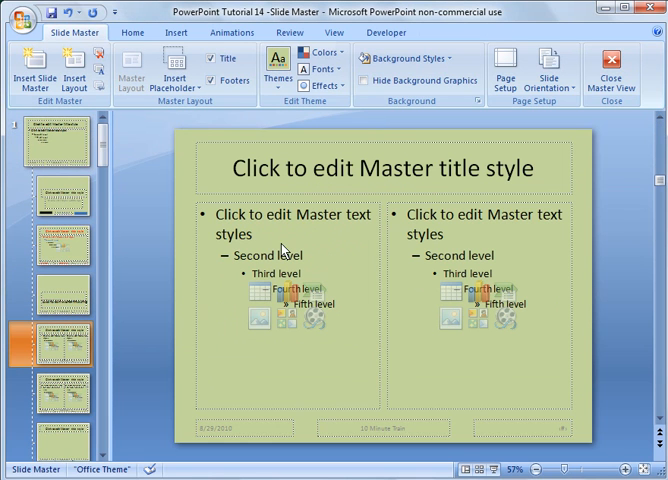
{"action": "mouse_move", "coordinate": [283, 260]}
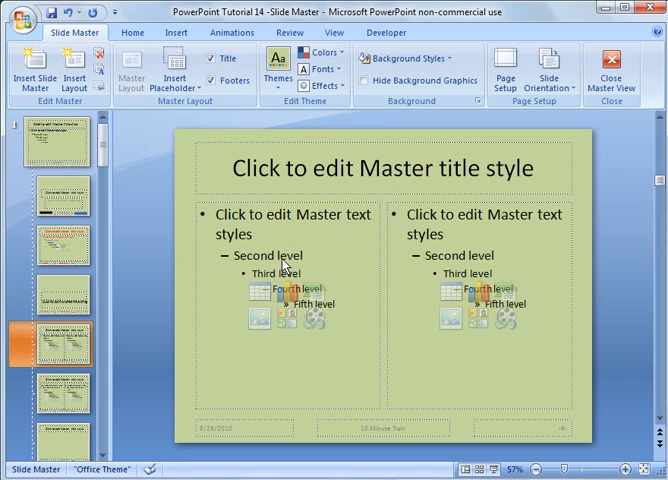
{"action": "mouse_move", "coordinate": [285, 350]}
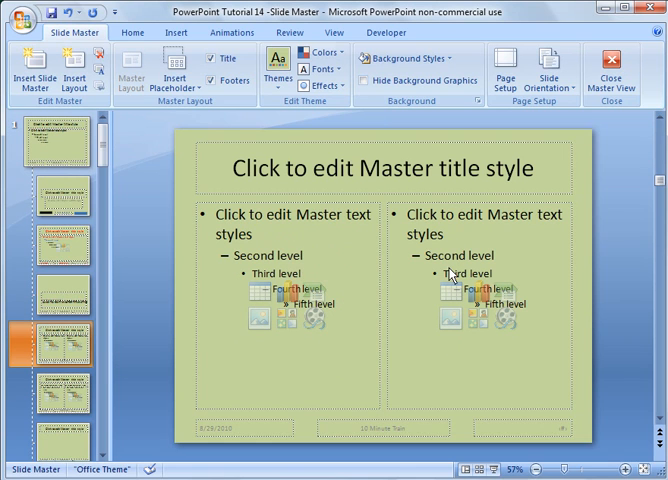
{"action": "left_click", "coordinate": [60, 388]}
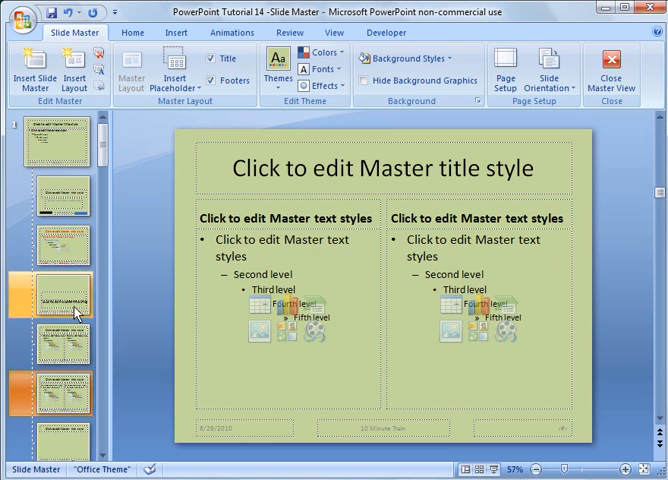
{"action": "left_click", "coordinate": [50, 243]}
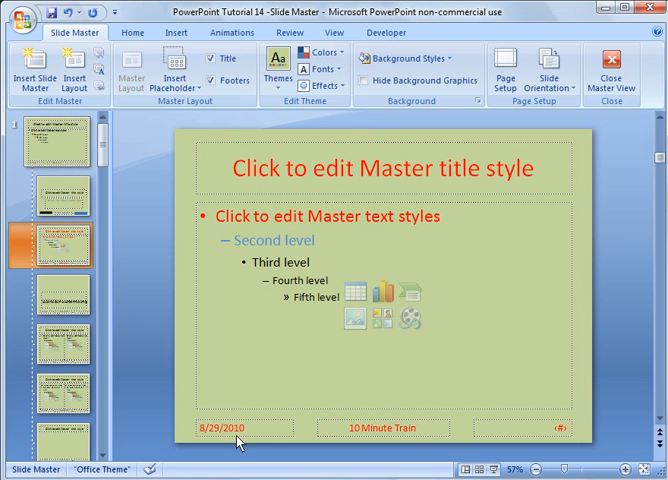
{"action": "mouse_move", "coordinate": [244, 440]}
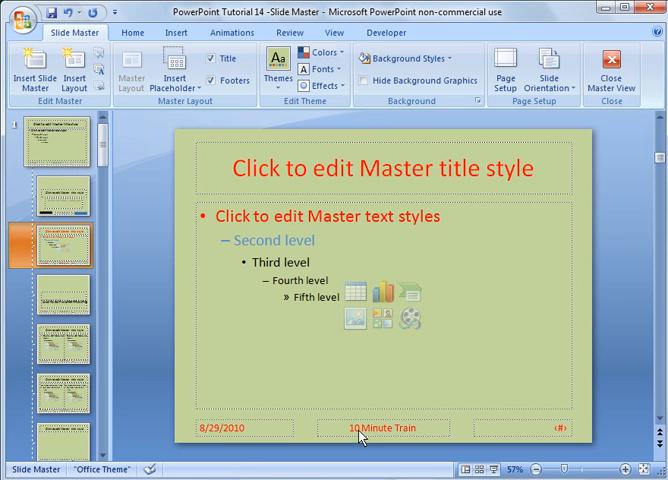
{"action": "mouse_move", "coordinate": [232, 436]}
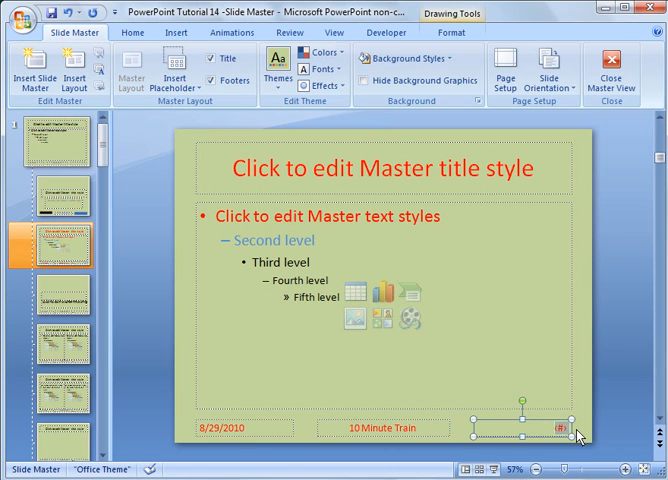
Select the slide-number footer placeholder, then open and close the date's font settings unchanged.
{"action": "left_click", "coordinate": [378, 427]}
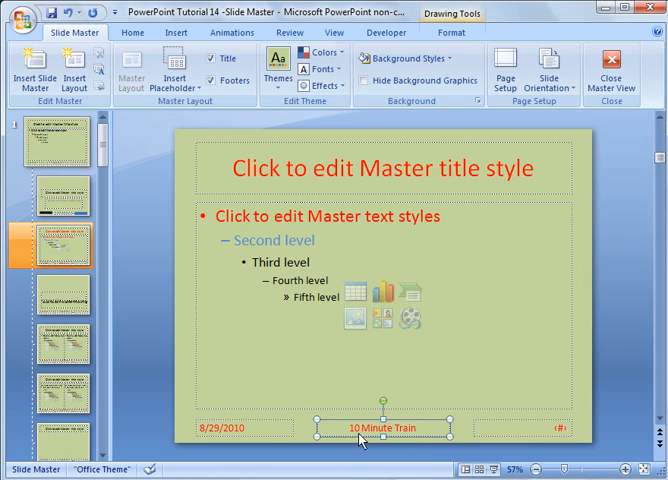
{"action": "mouse_move", "coordinate": [250, 432]}
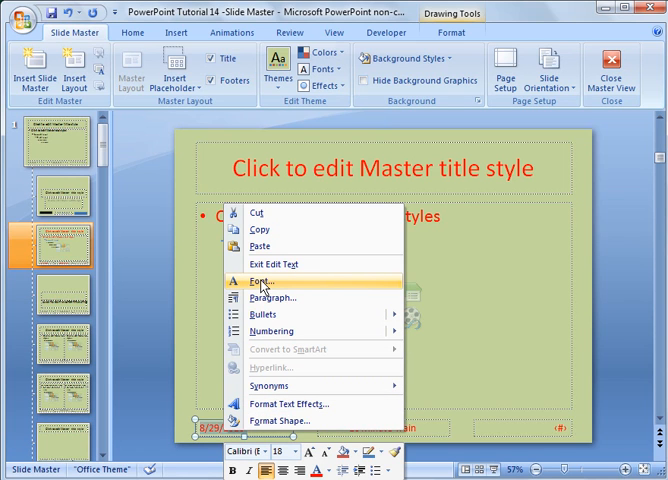
{"action": "left_click", "coordinate": [264, 285]}
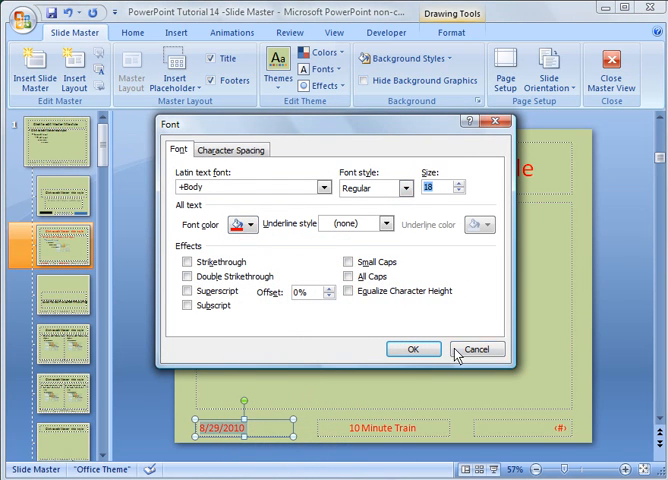
{"action": "left_click", "coordinate": [477, 349]}
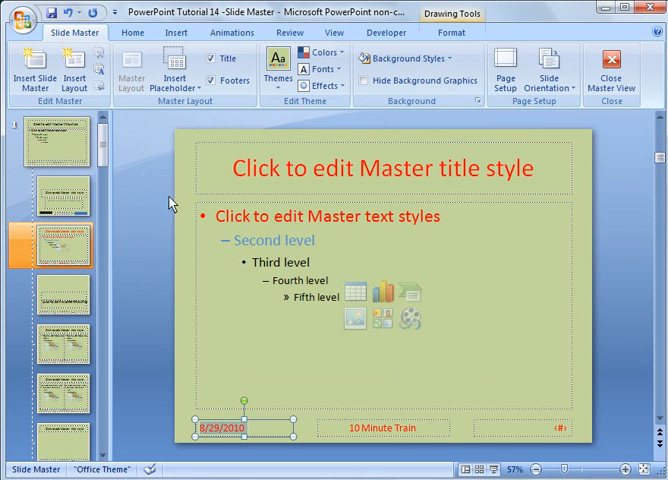
{"action": "mouse_move", "coordinate": [345, 344]}
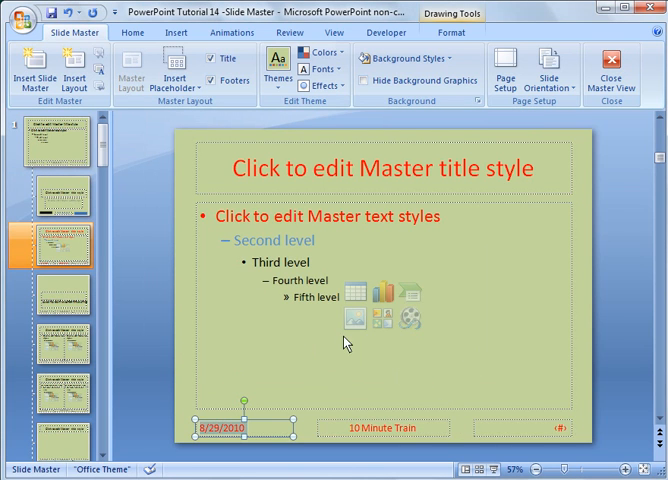
{"action": "mouse_move", "coordinate": [253, 340]}
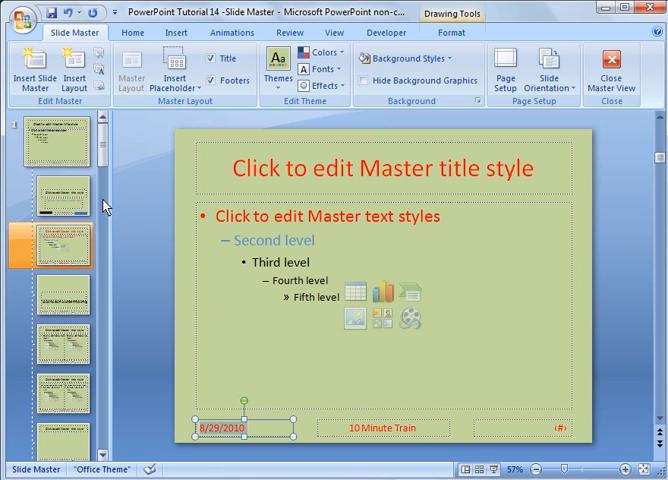
{"action": "mouse_move", "coordinate": [413, 140]}
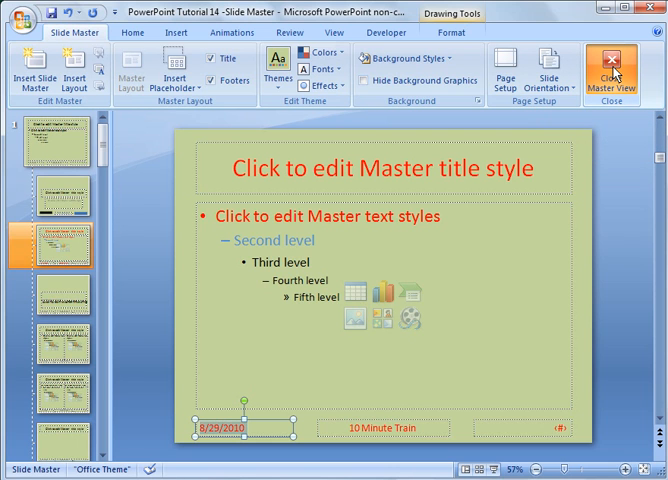
Close Master View to return to Normal view showing the 10 Minute Train logo title slide.
{"action": "left_click", "coordinate": [621, 72]}
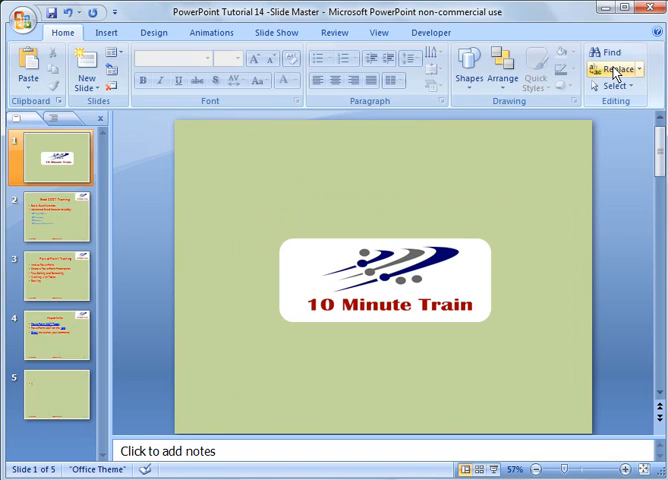
{"action": "mouse_move", "coordinate": [58, 224]}
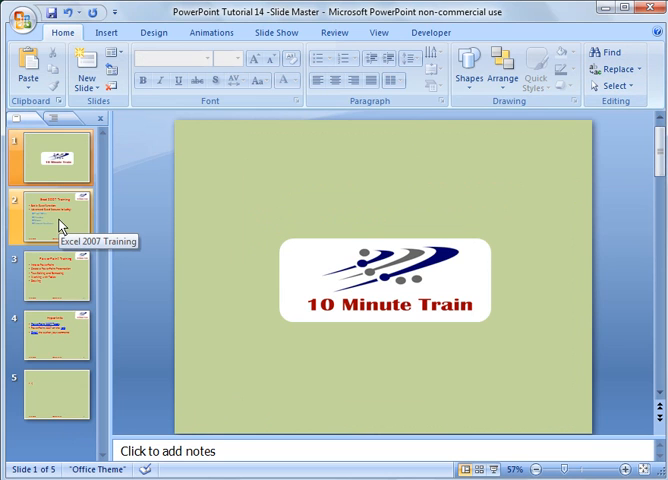
{"action": "mouse_move", "coordinate": [210, 138]}
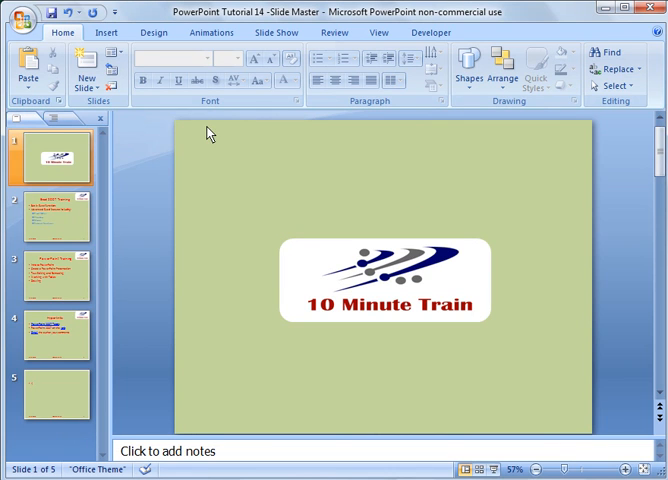
{"action": "mouse_move", "coordinate": [211, 133]}
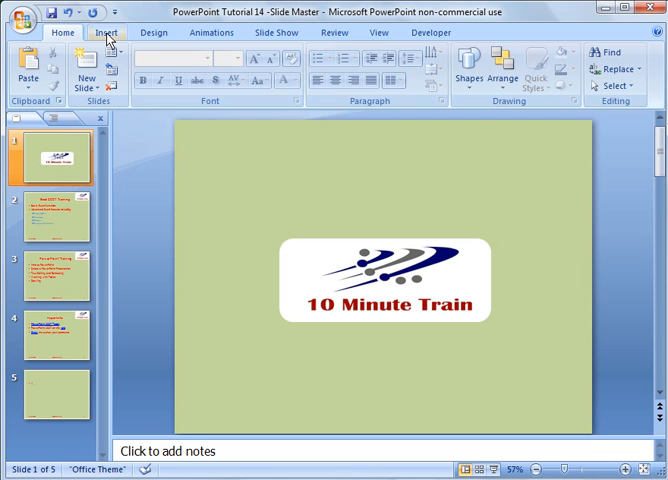
Enable date, slide number and '10 Minute Train' footer, hide on title slide, apply to all.
{"action": "left_click", "coordinate": [101, 32]}
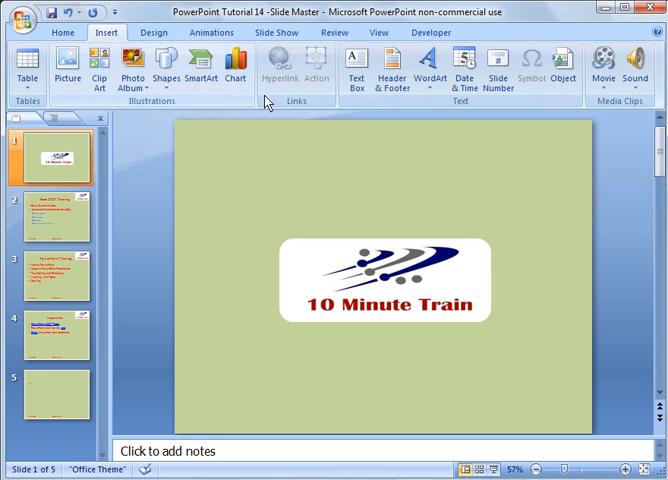
{"action": "left_click", "coordinate": [384, 68]}
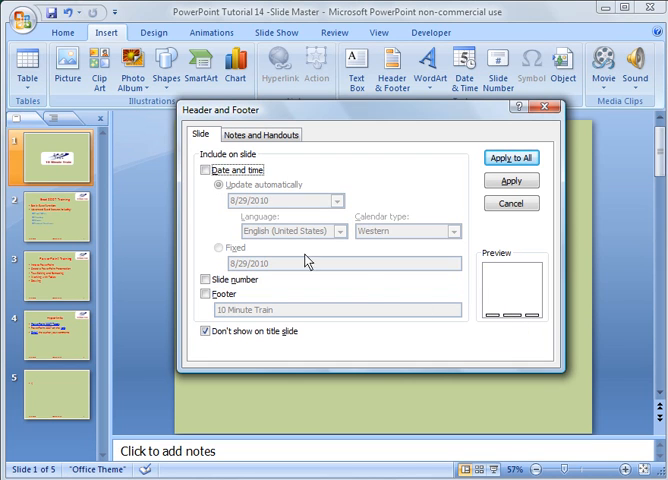
{"action": "left_click", "coordinate": [206, 169]}
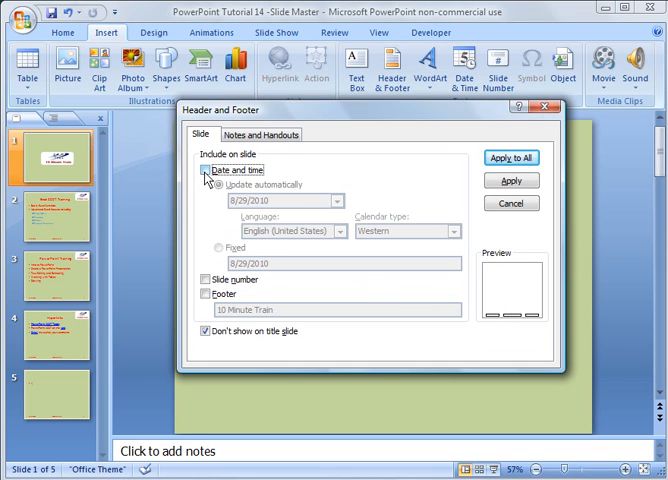
{"action": "left_click", "coordinate": [200, 169]}
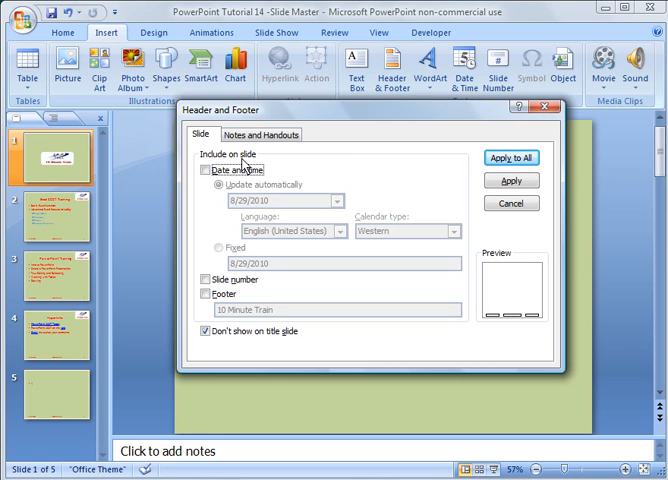
{"action": "left_click", "coordinate": [219, 169]}
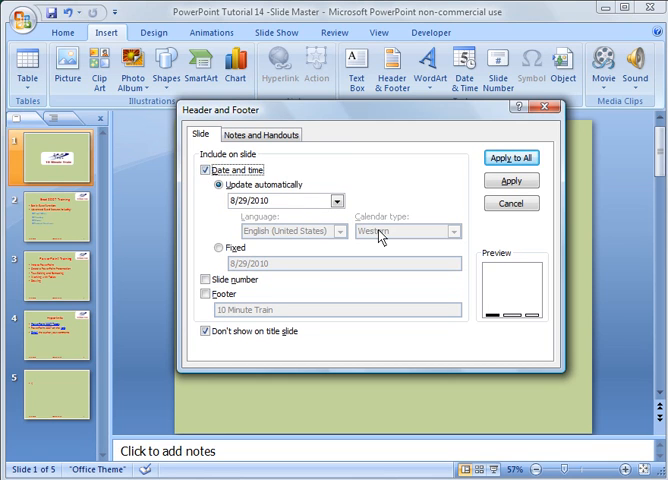
{"action": "mouse_move", "coordinate": [220, 270]}
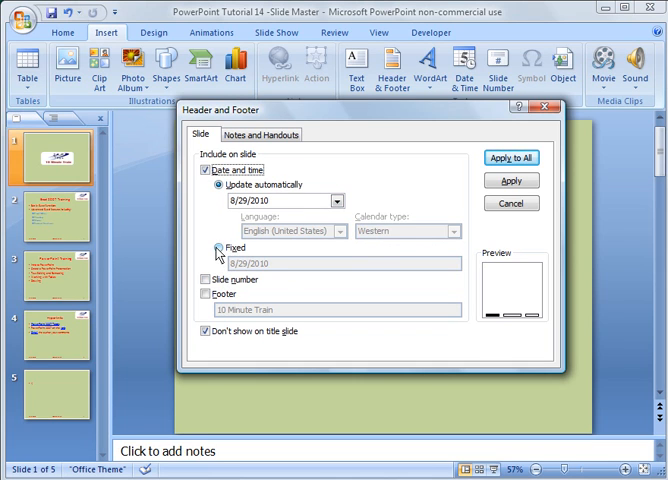
{"action": "left_click", "coordinate": [217, 279]}
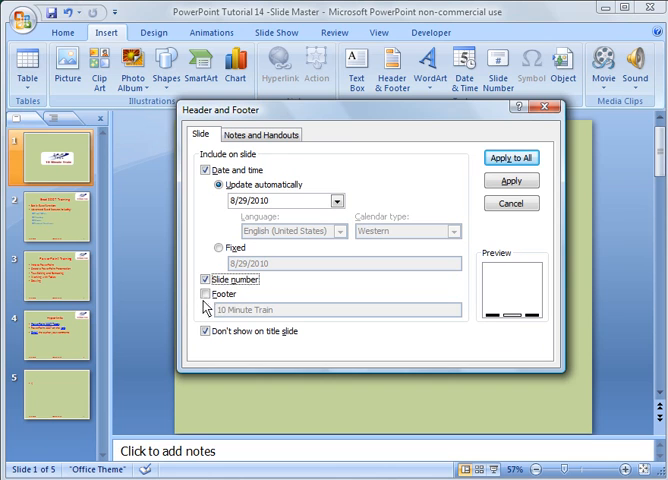
{"action": "left_click", "coordinate": [197, 307]}
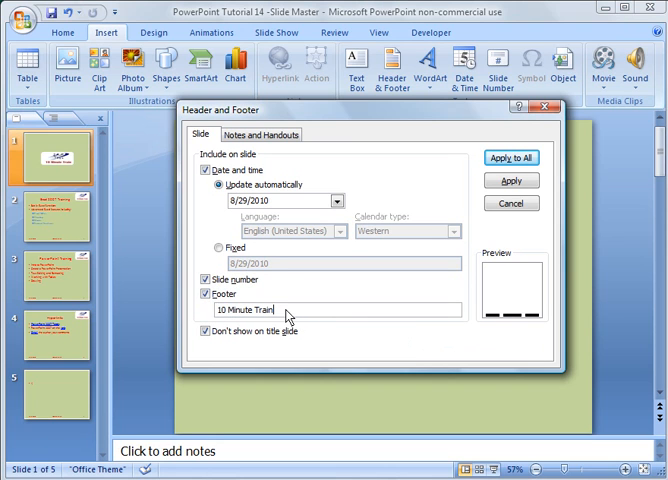
{"action": "mouse_move", "coordinate": [452, 345]}
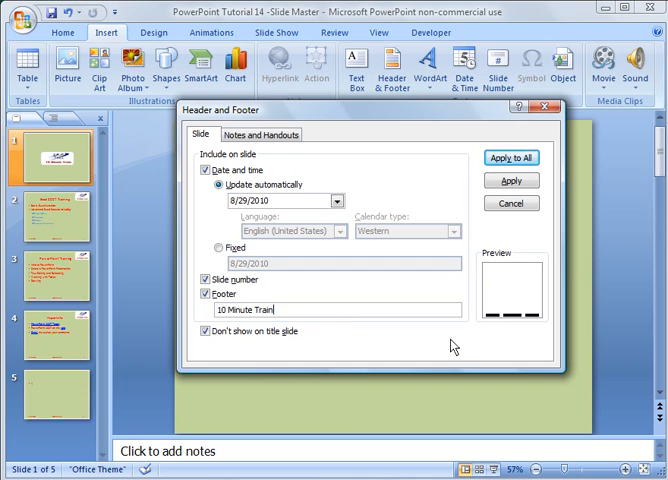
{"action": "mouse_move", "coordinate": [518, 328]}
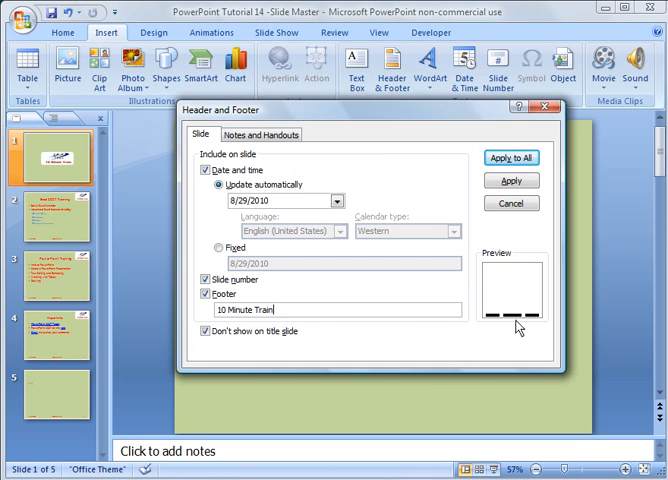
{"action": "left_click", "coordinate": [208, 331]}
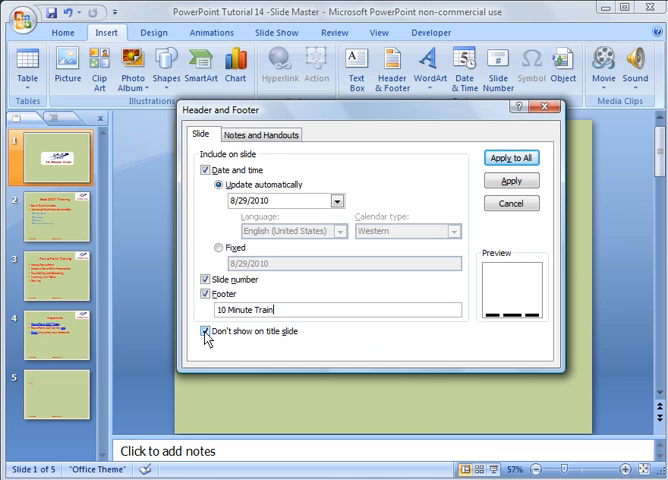
{"action": "left_click", "coordinate": [198, 330]}
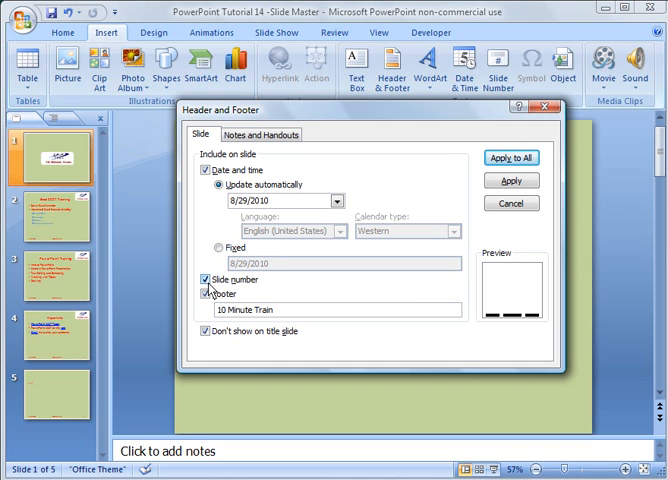
{"action": "mouse_move", "coordinate": [406, 228]}
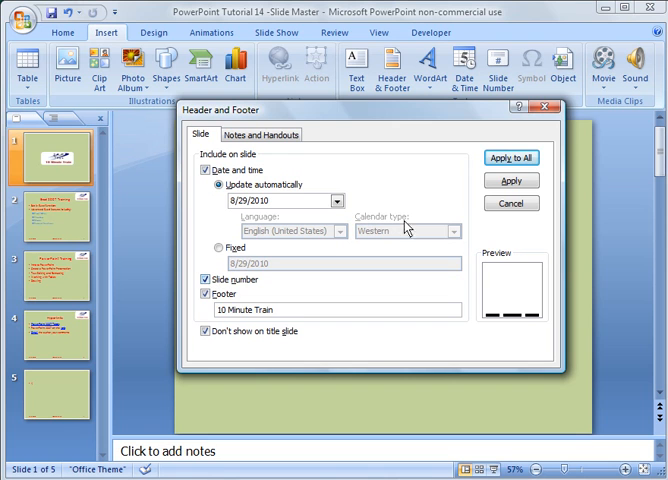
{"action": "left_click", "coordinate": [510, 158]}
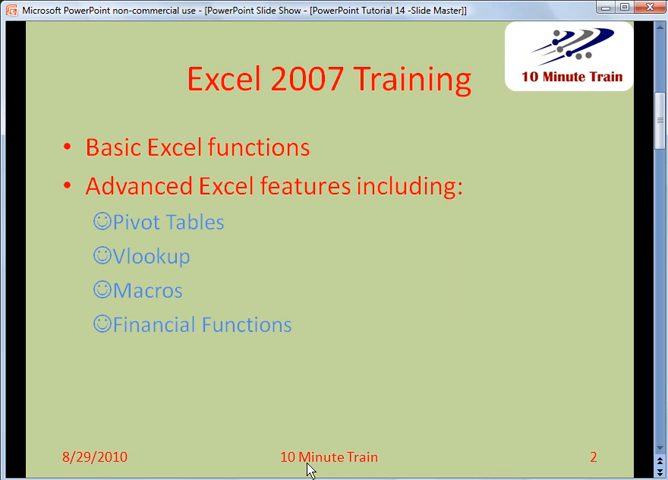
{"action": "mouse_move", "coordinate": [325, 462]}
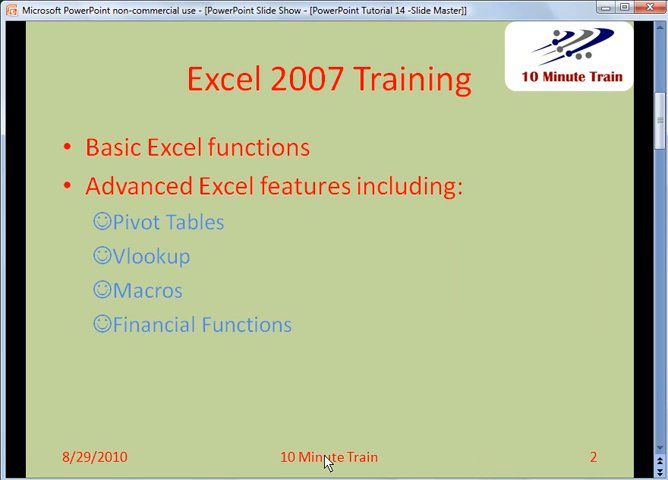
{"action": "mouse_move", "coordinate": [595, 465]}
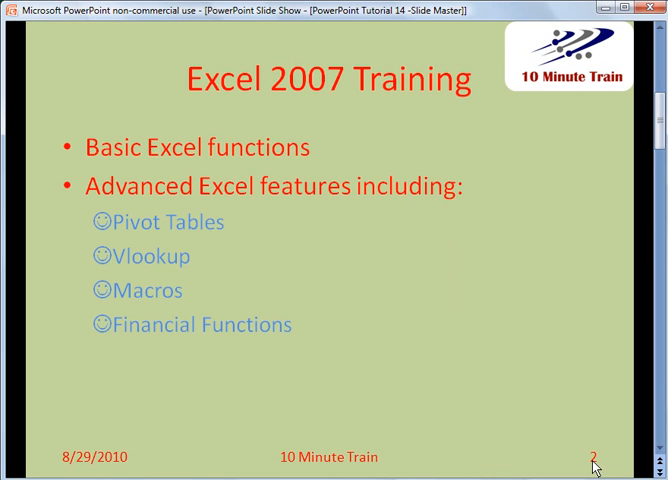